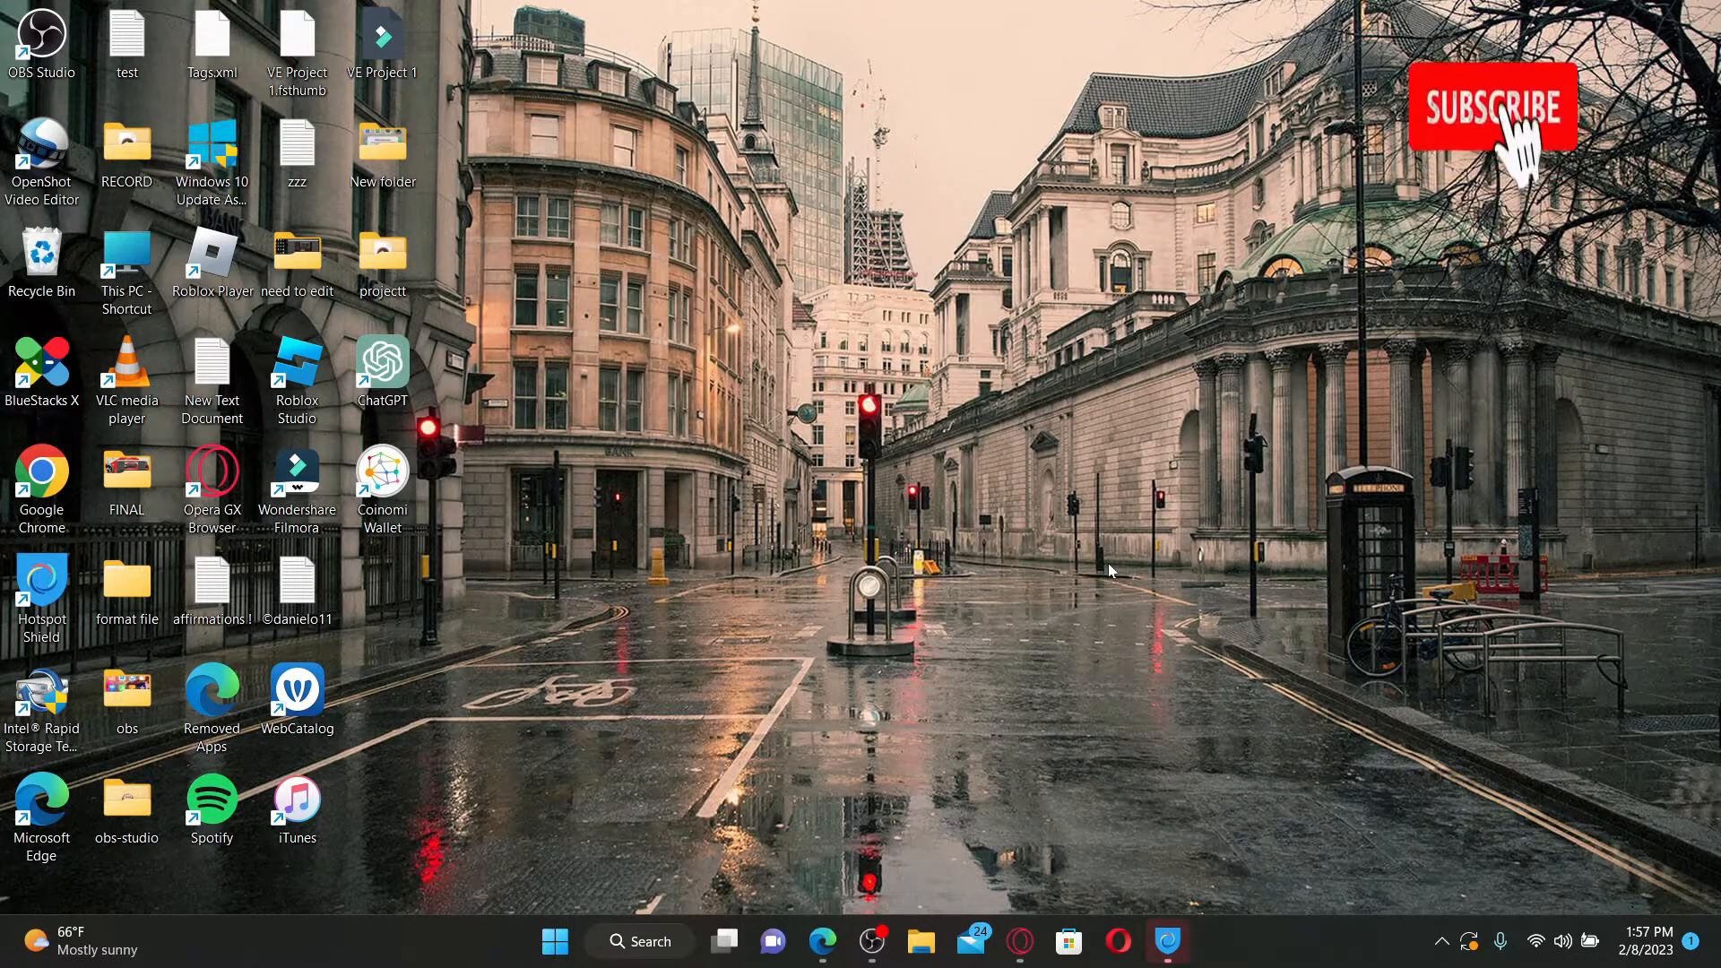
Launch Opera GX, show the Crypto Wallet sidebar panel and choose Create new wallet
click(1494, 106)
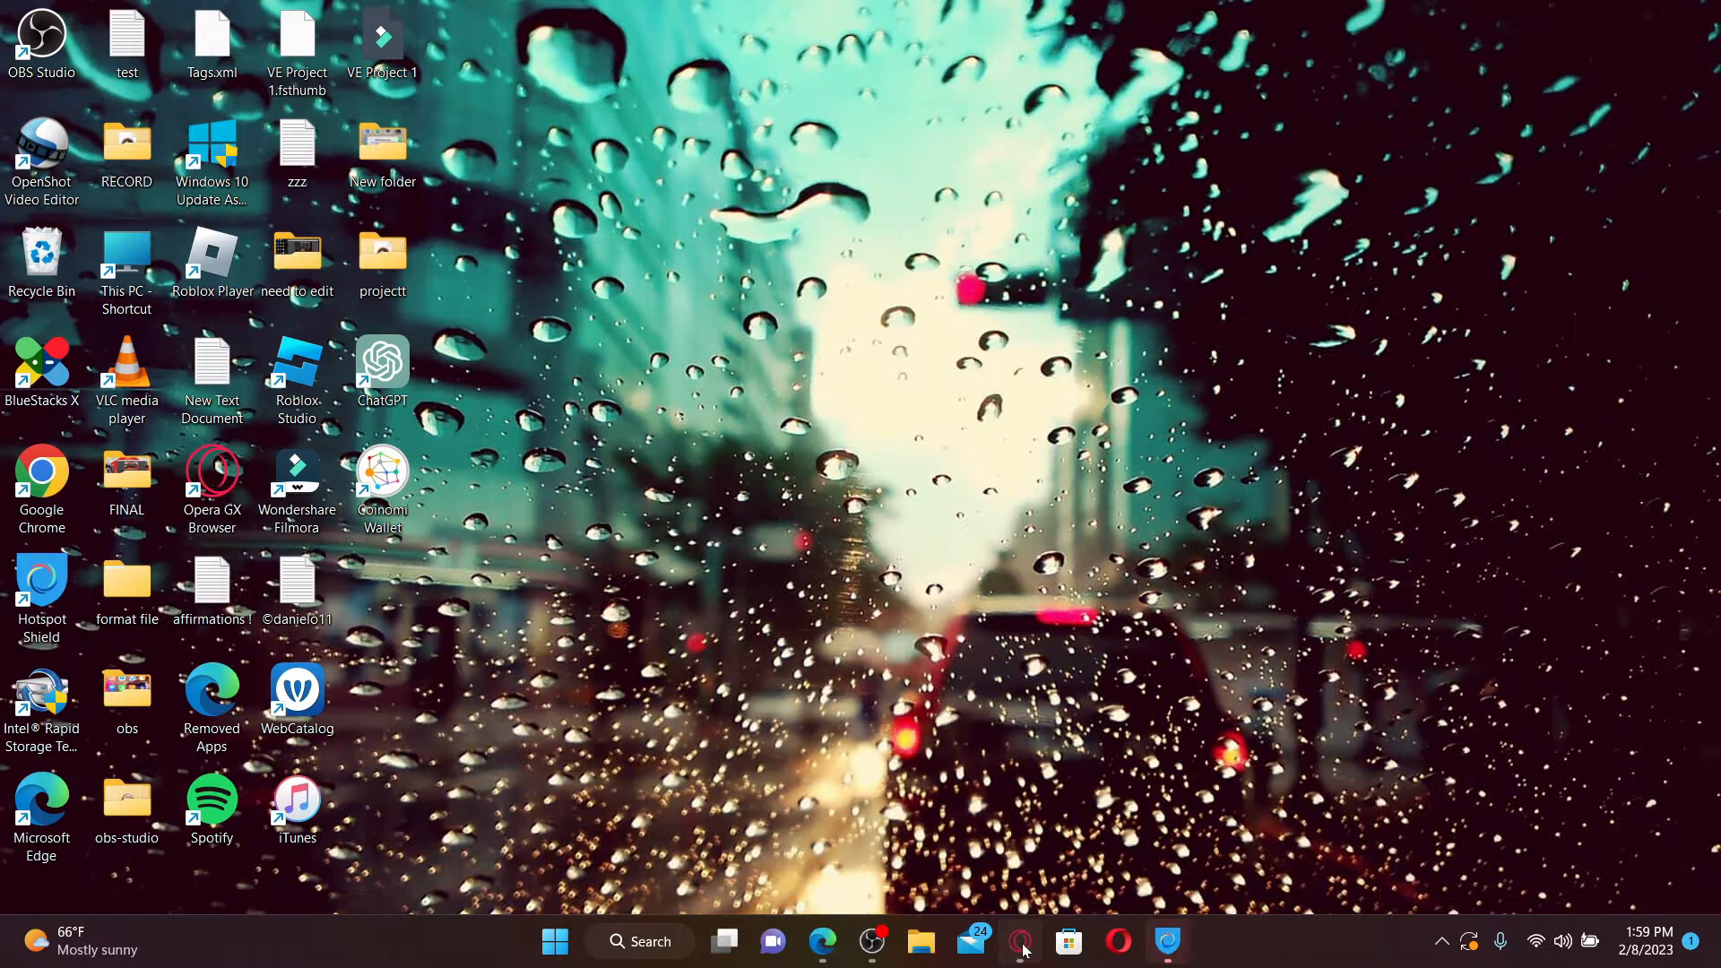
click(1020, 941)
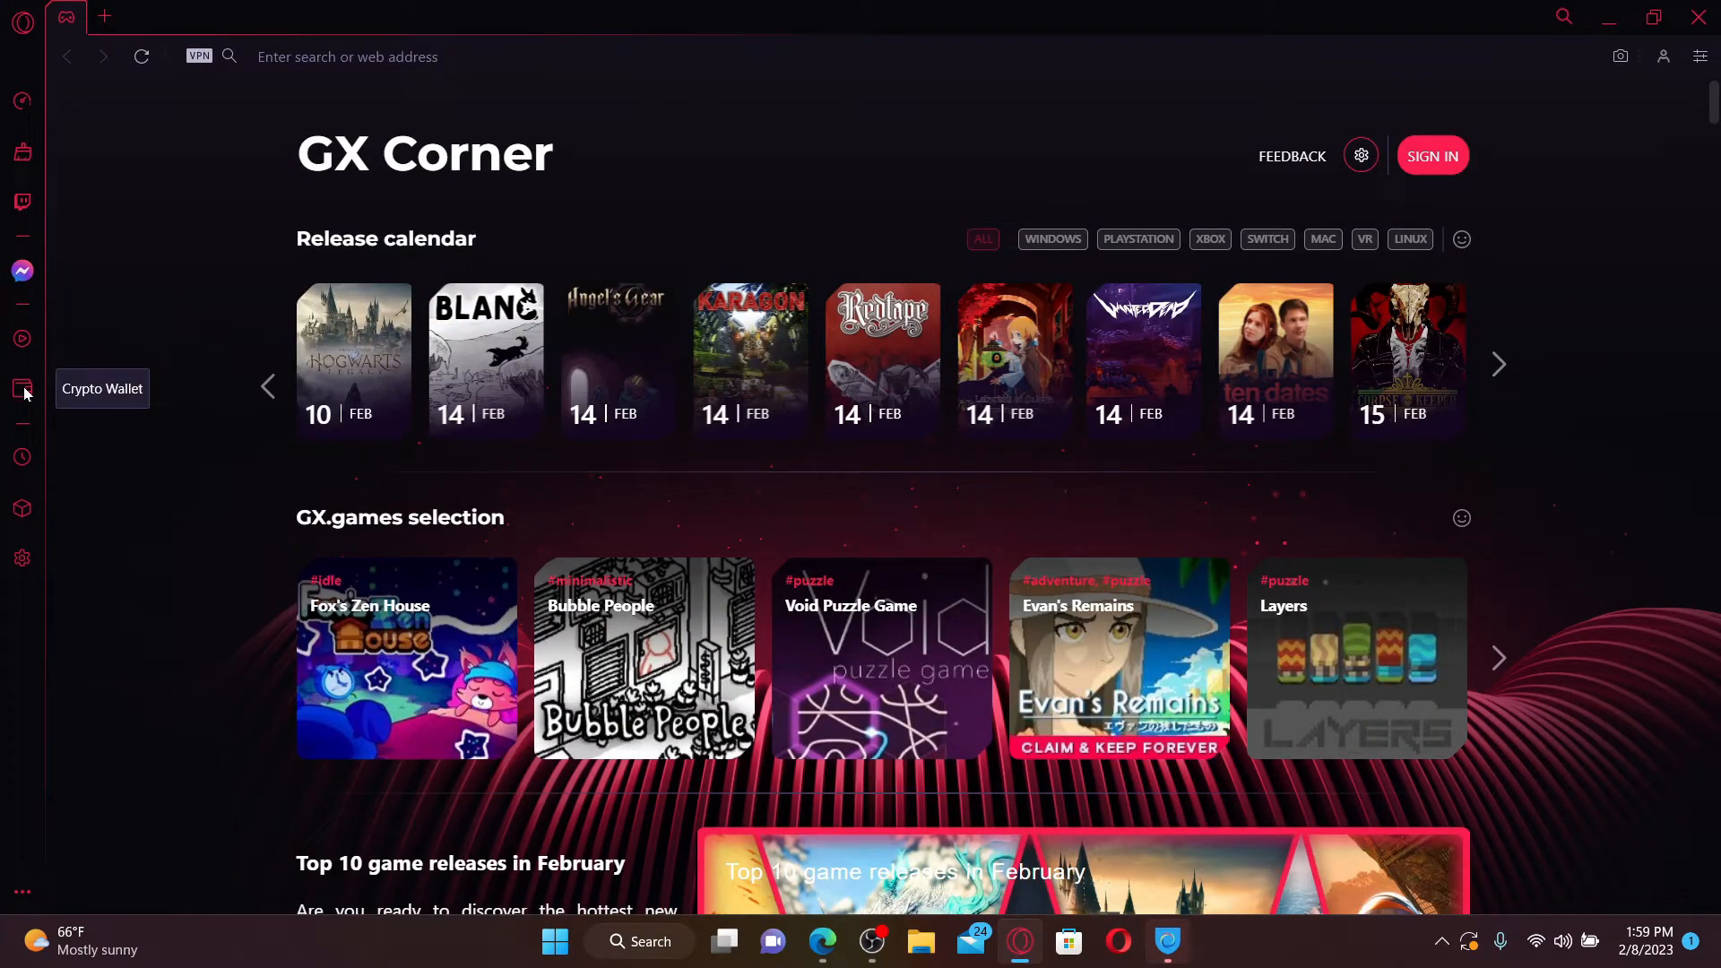
click(21, 389)
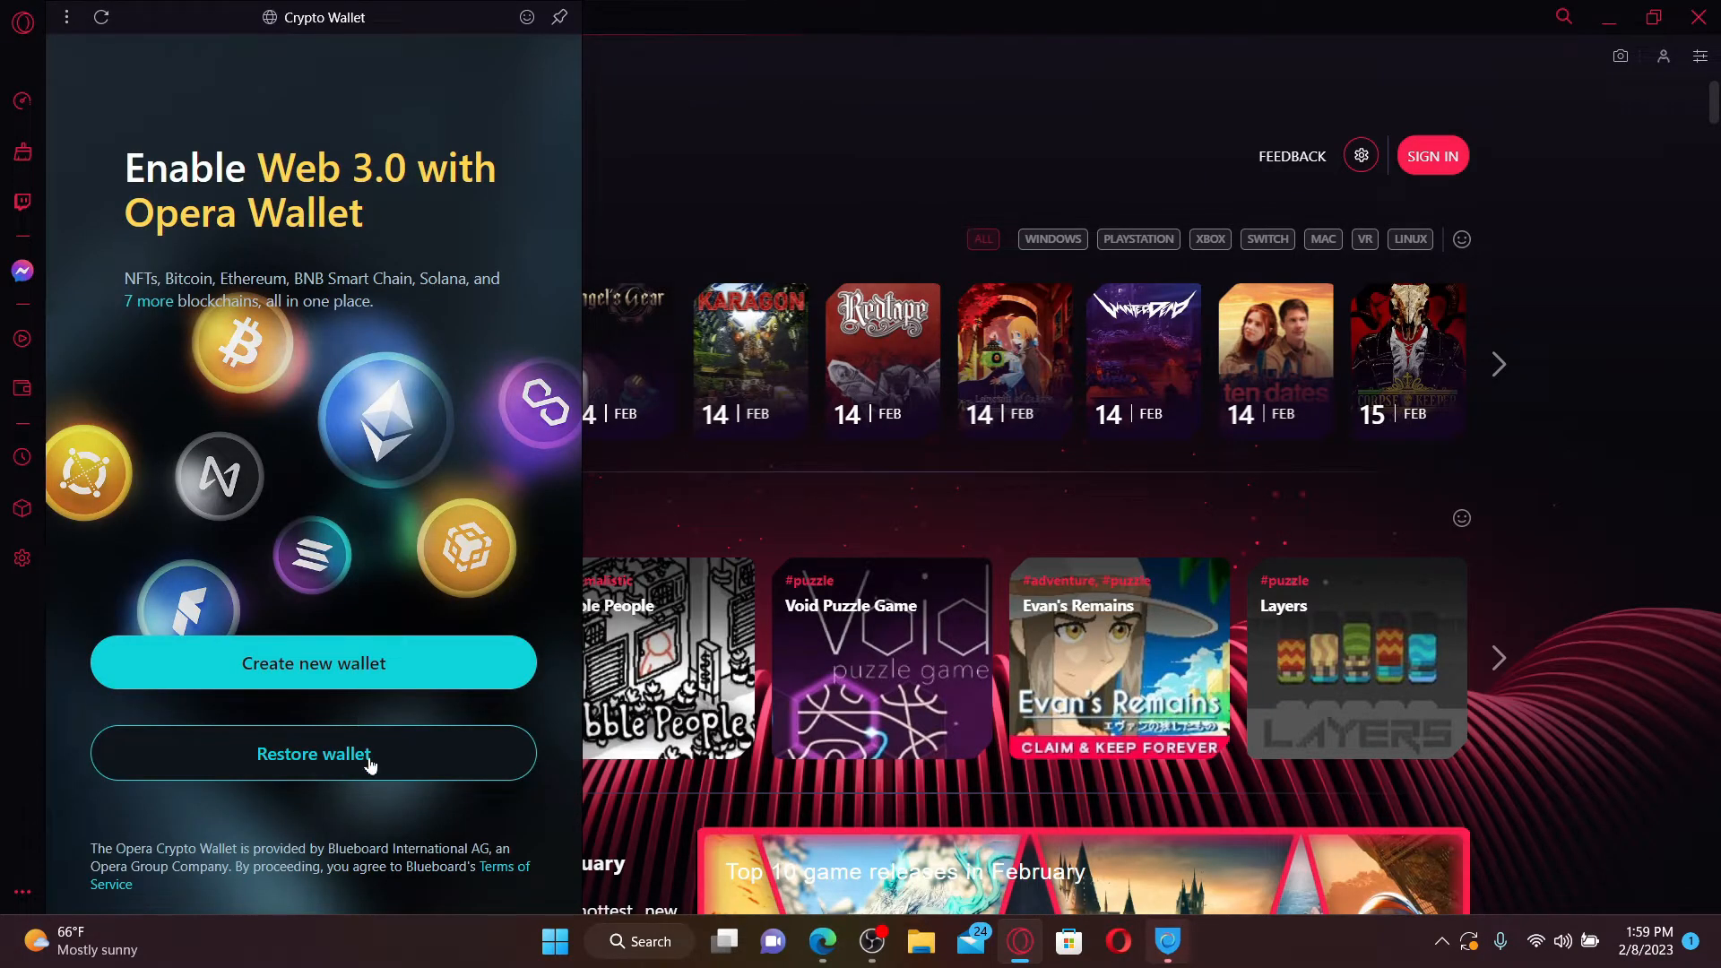
mouse_move(346, 676)
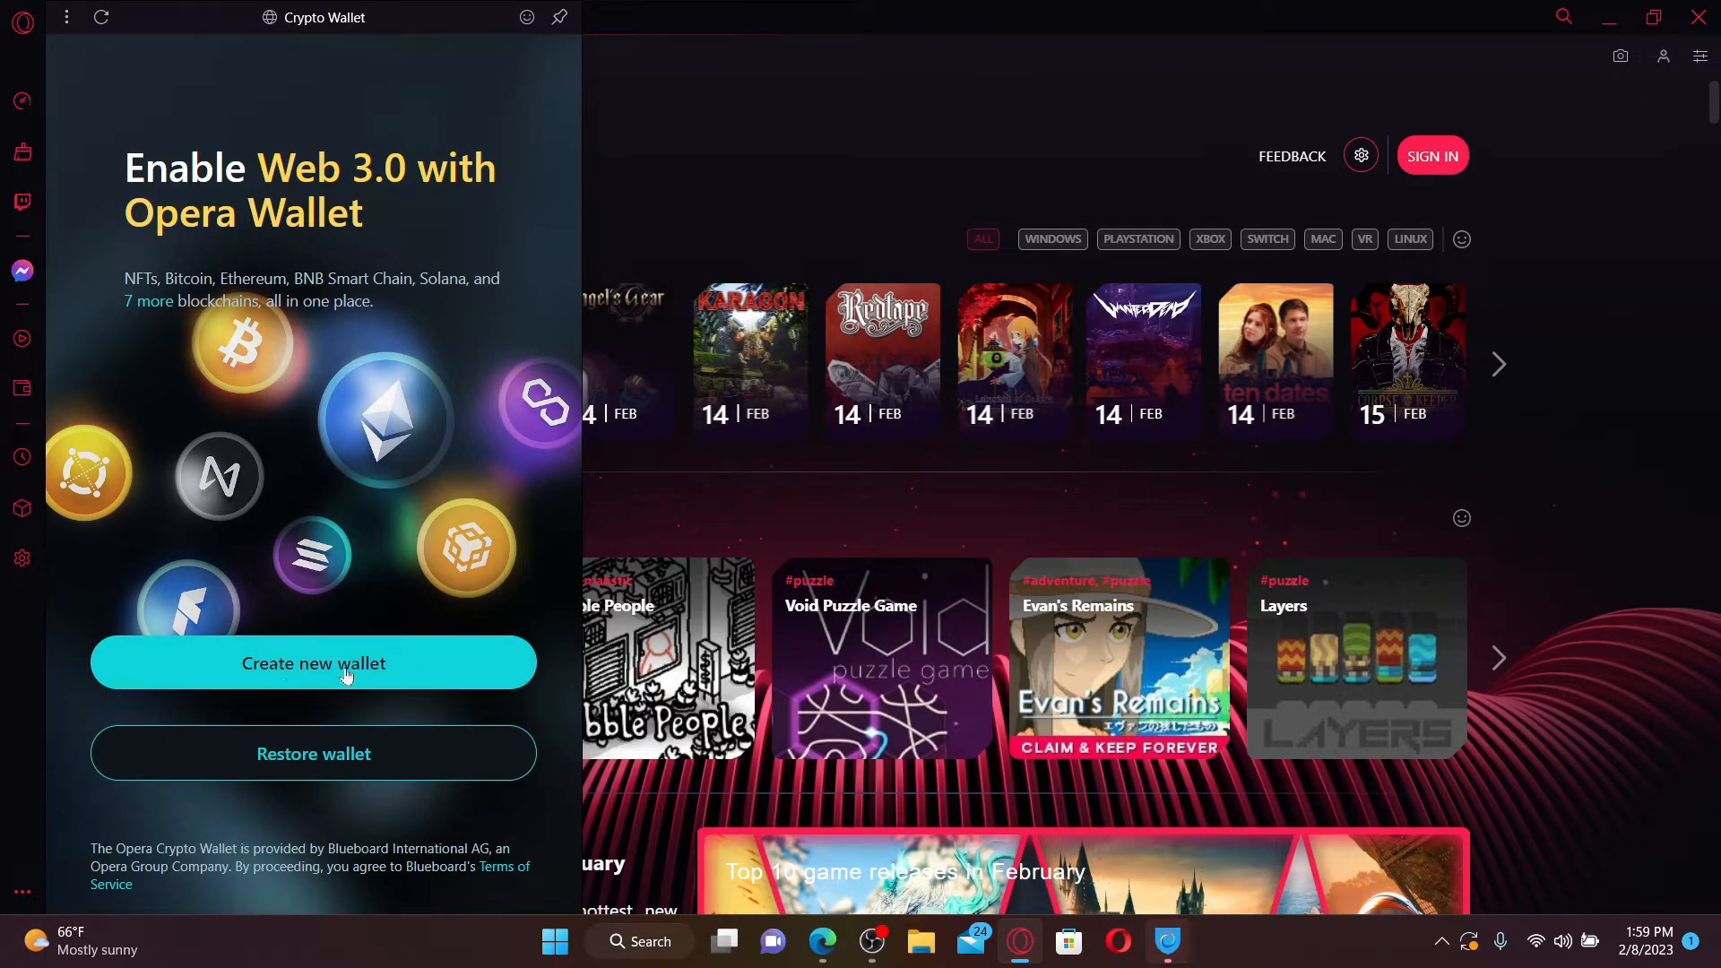
click(311, 664)
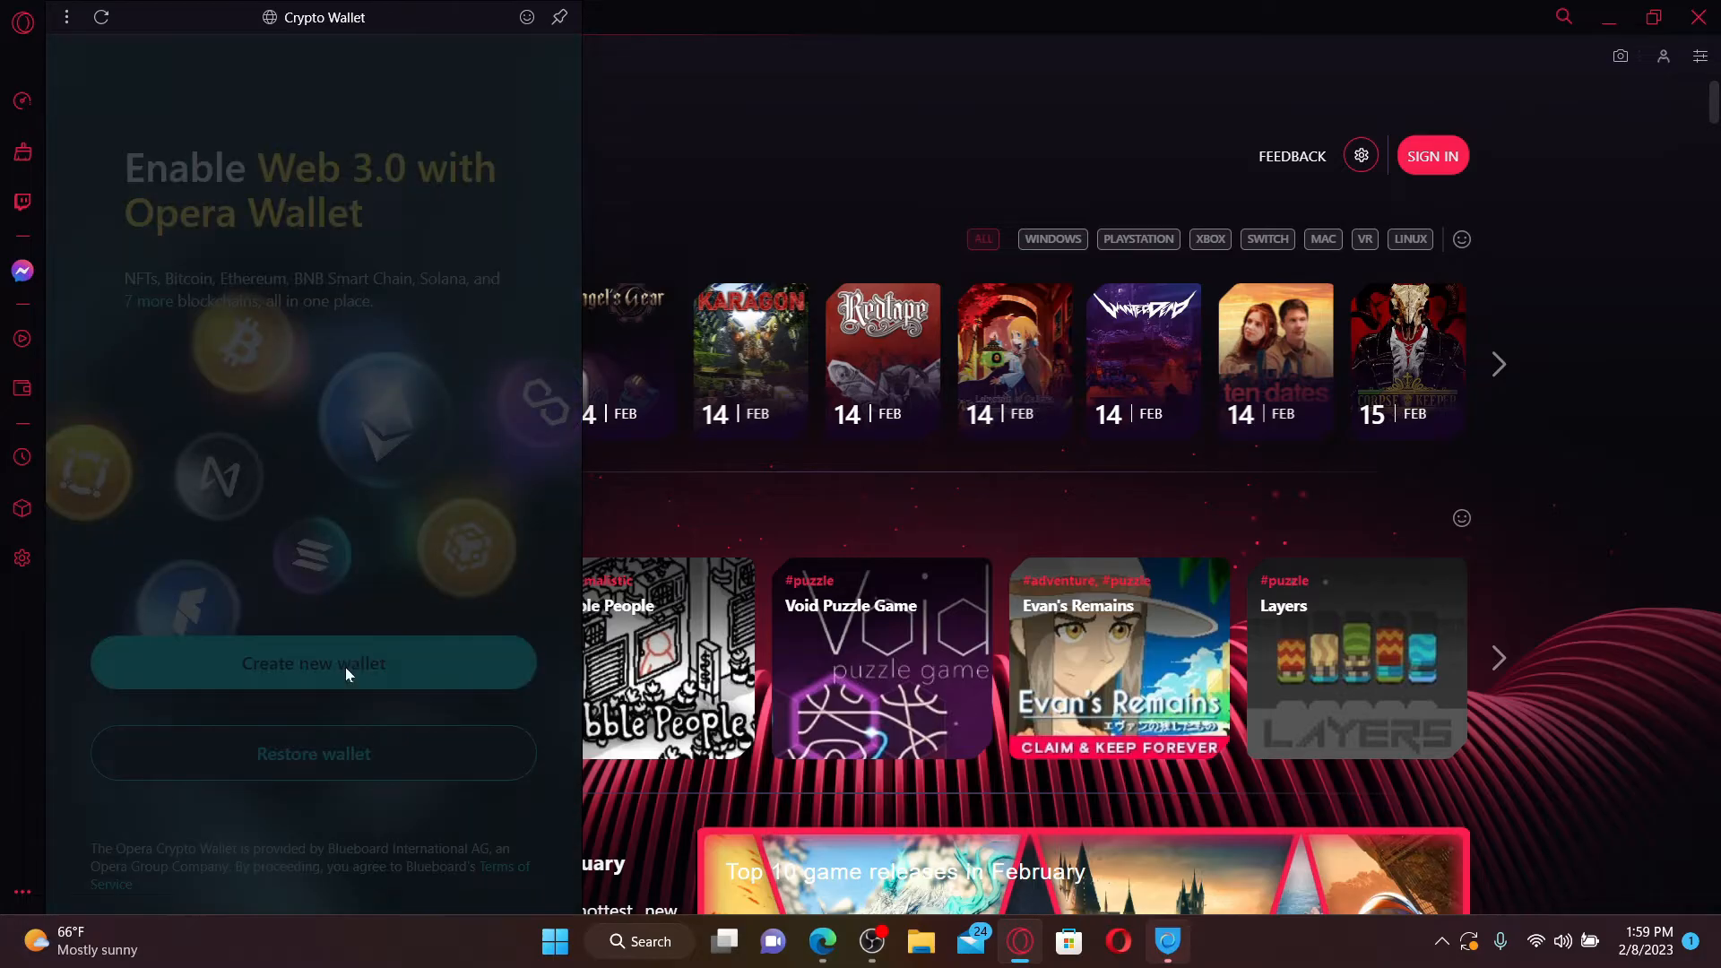
Enter and confirm the wallet password, then create the wallet
click(312, 663)
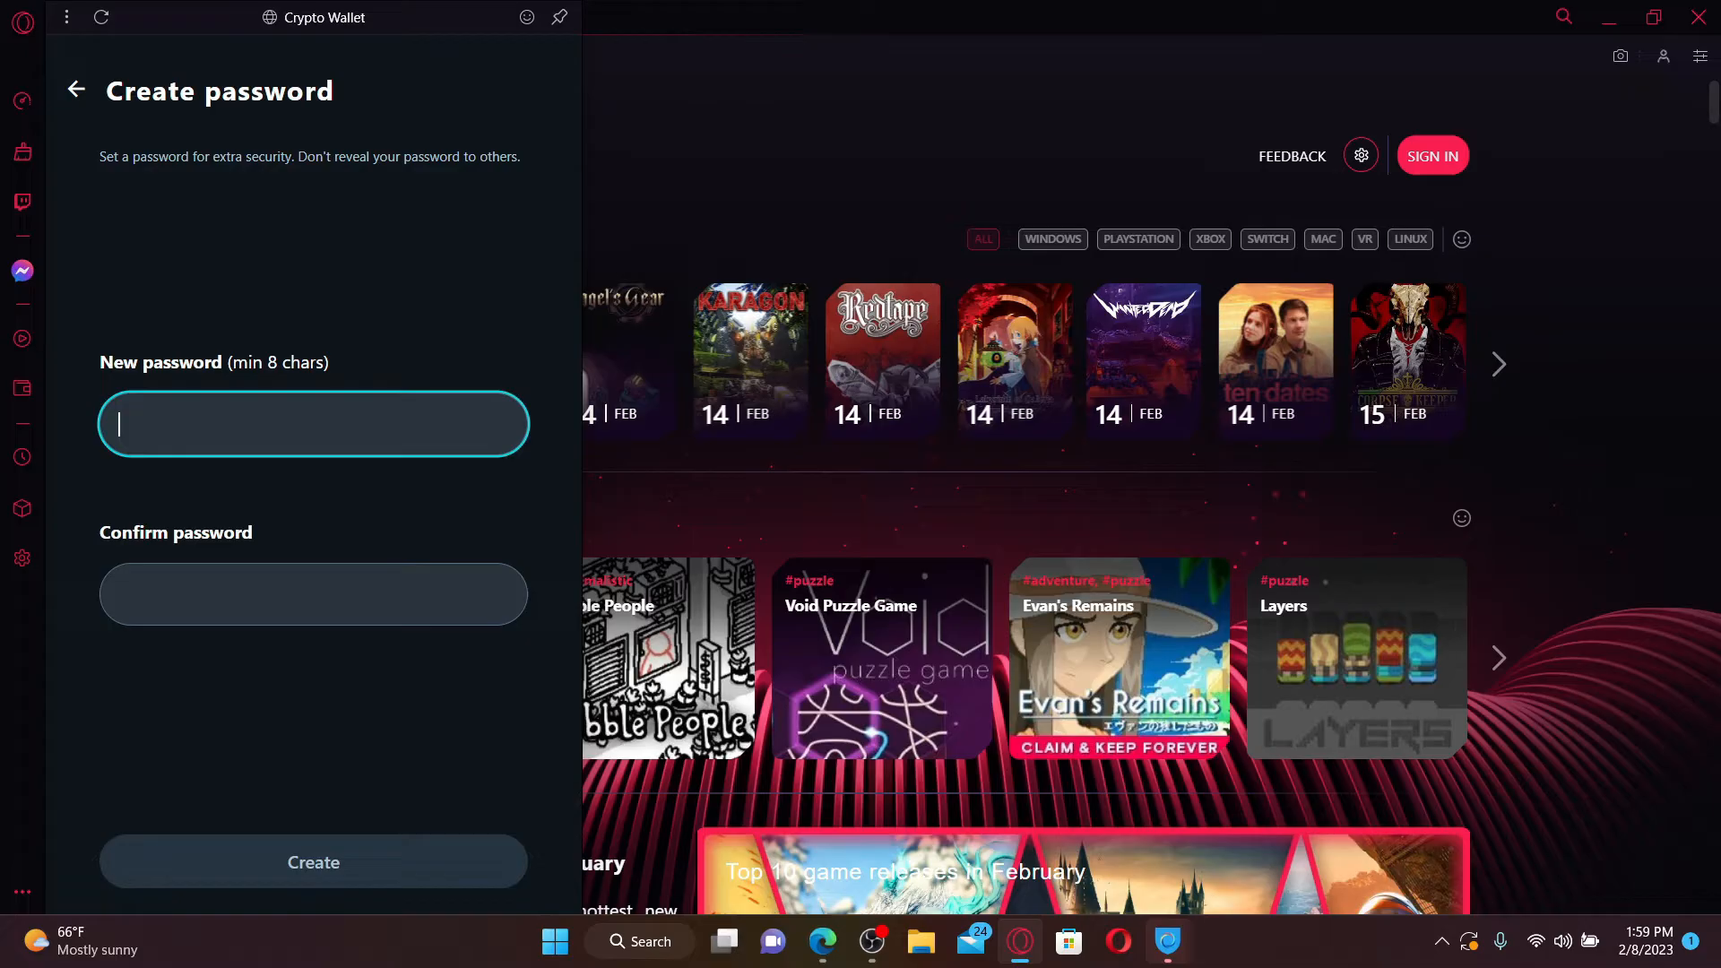
text(a)
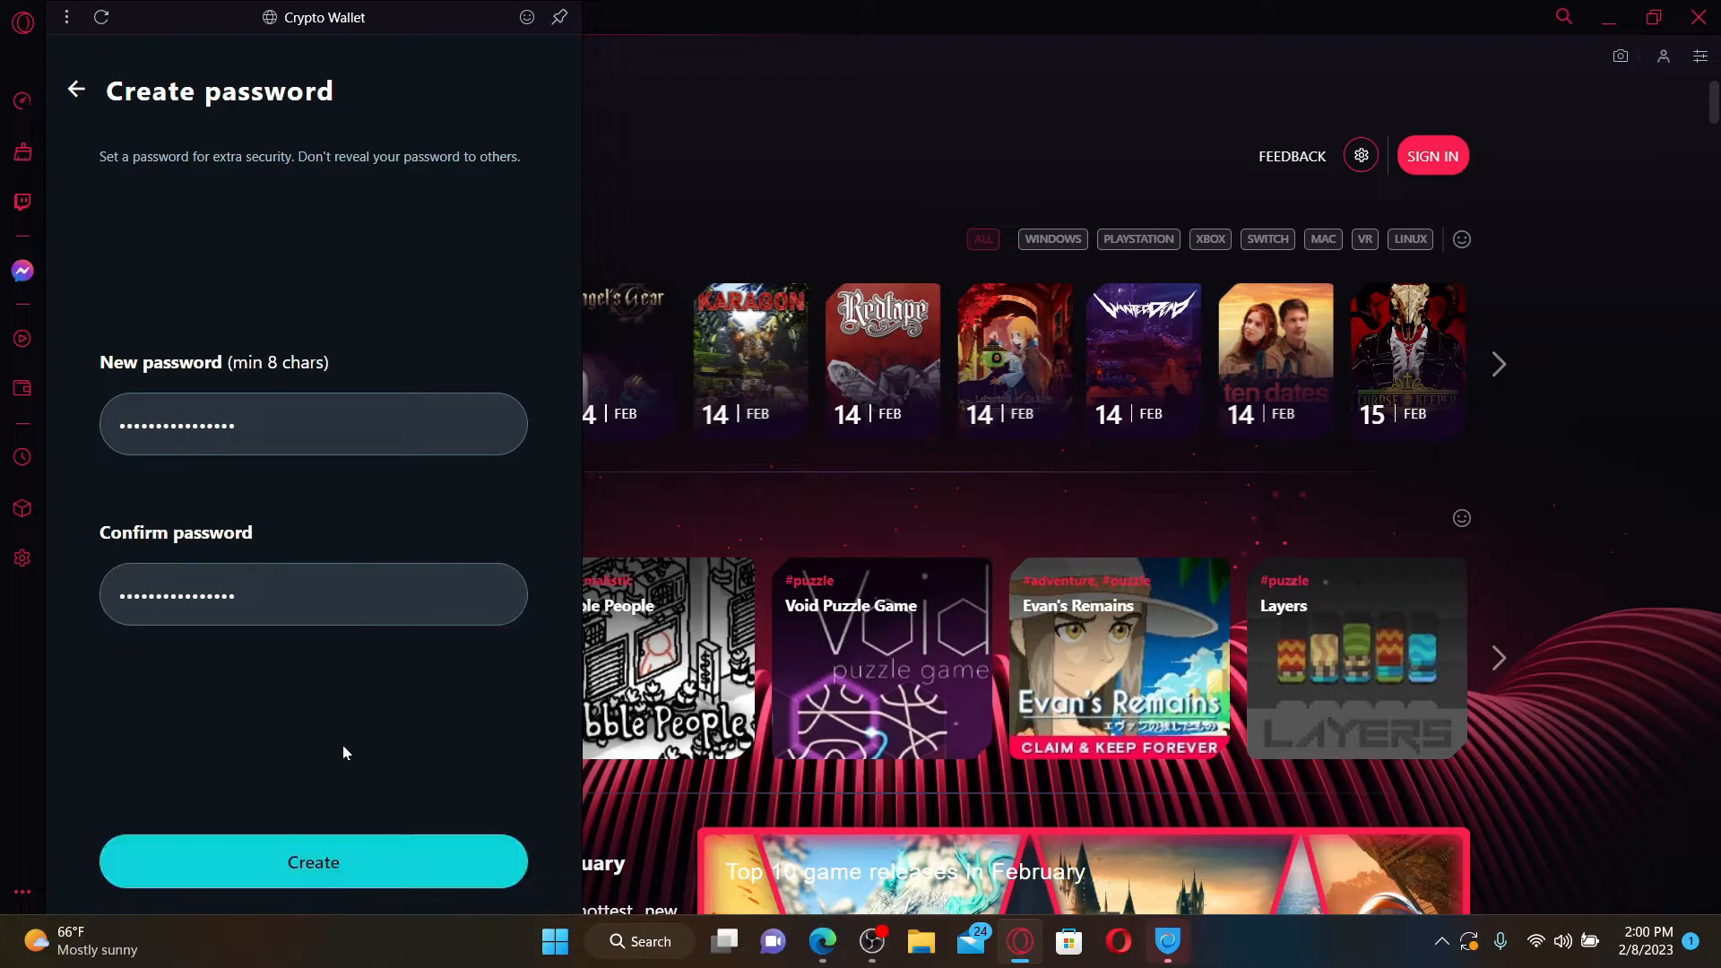
click(312, 862)
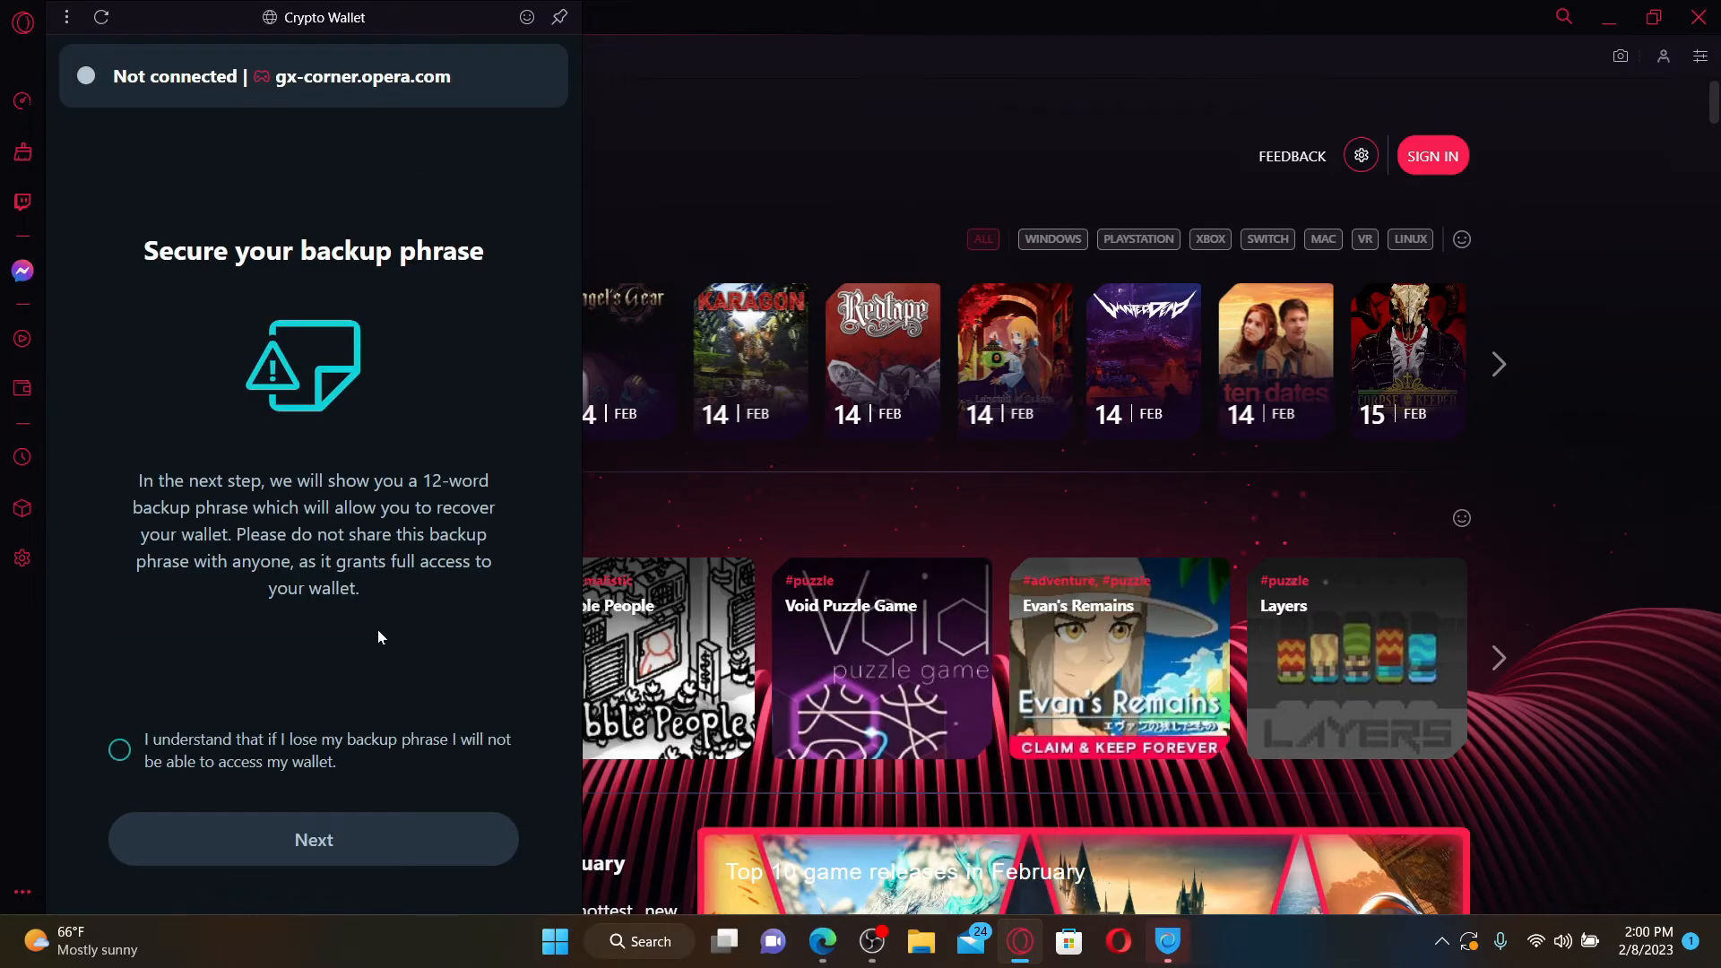
mouse_move(294, 541)
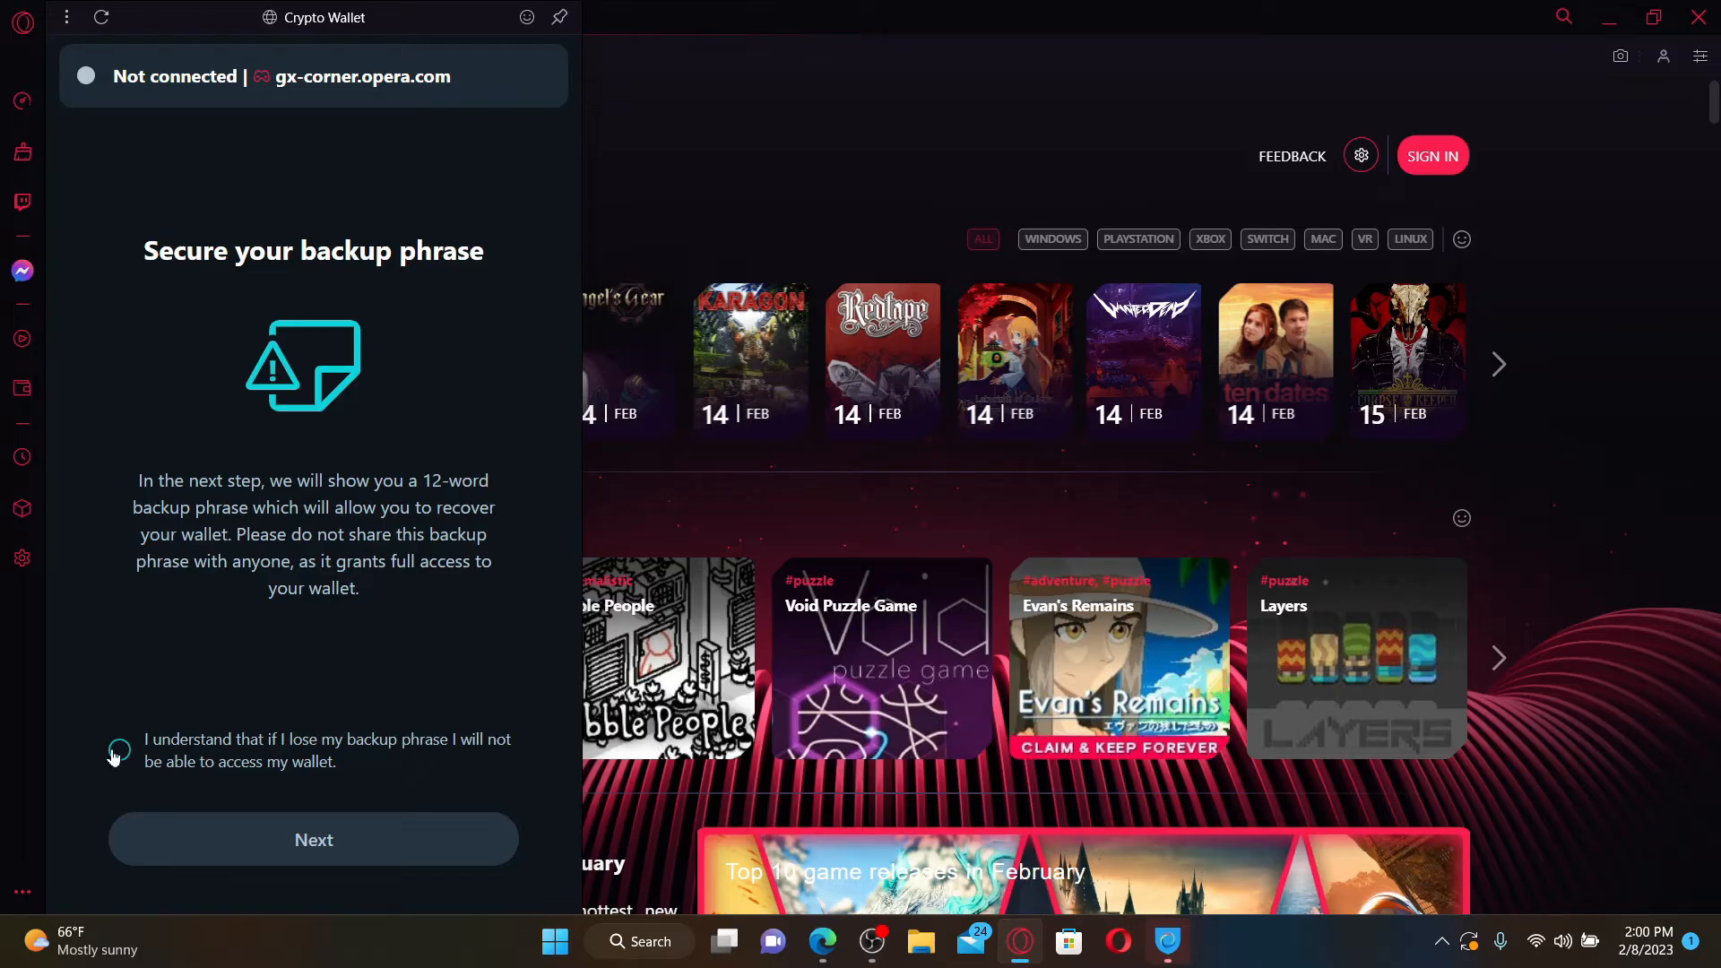
Tick the 'I understand' backup-phrase warning and continue to the 12-word phrase
click(119, 751)
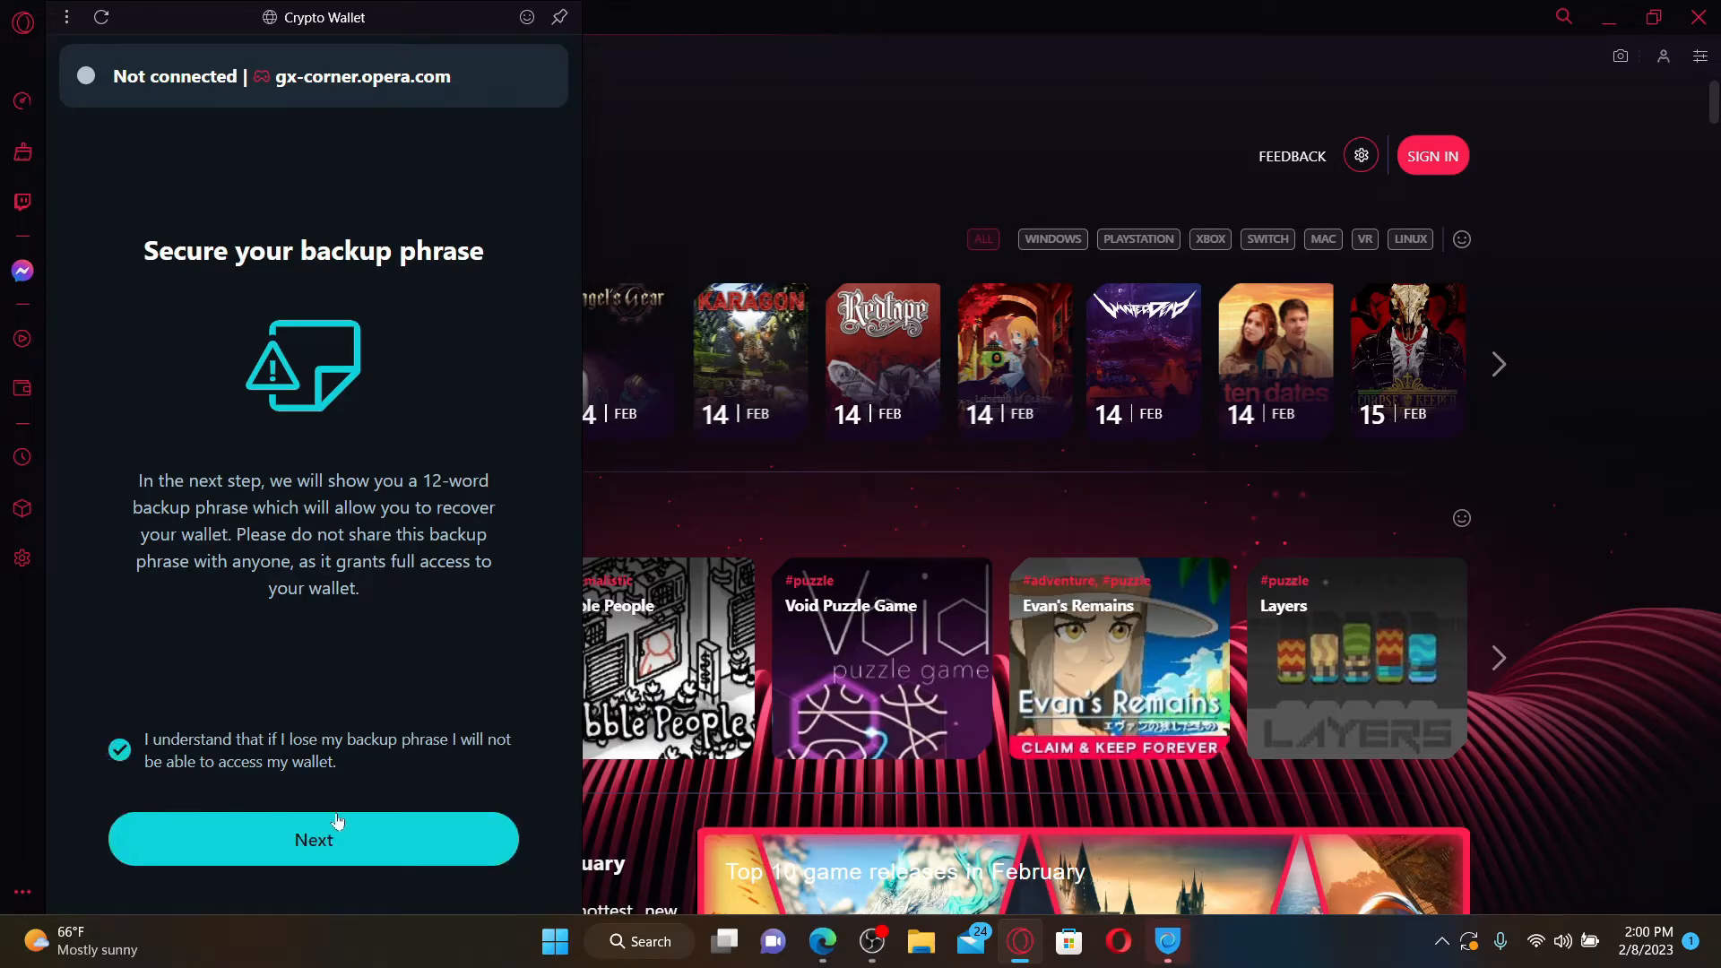
click(311, 839)
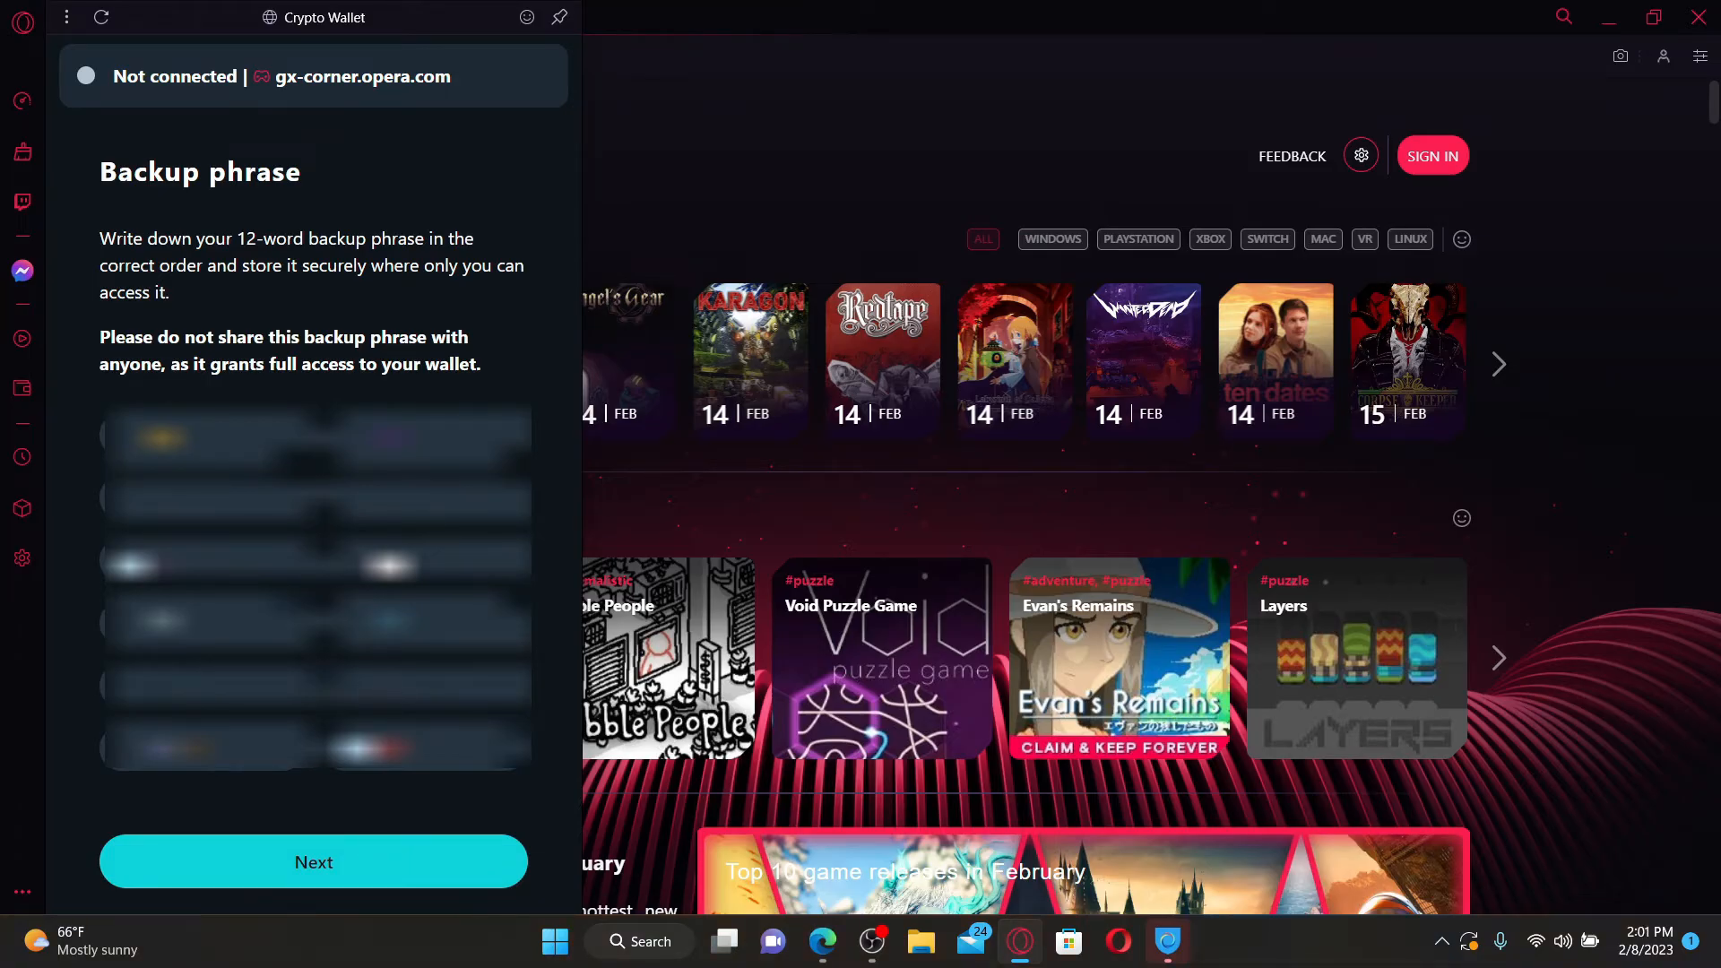
Confirm the backup phrase and skip the free FIO handle, reaching the $0.00 wallet dashboard
click(312, 861)
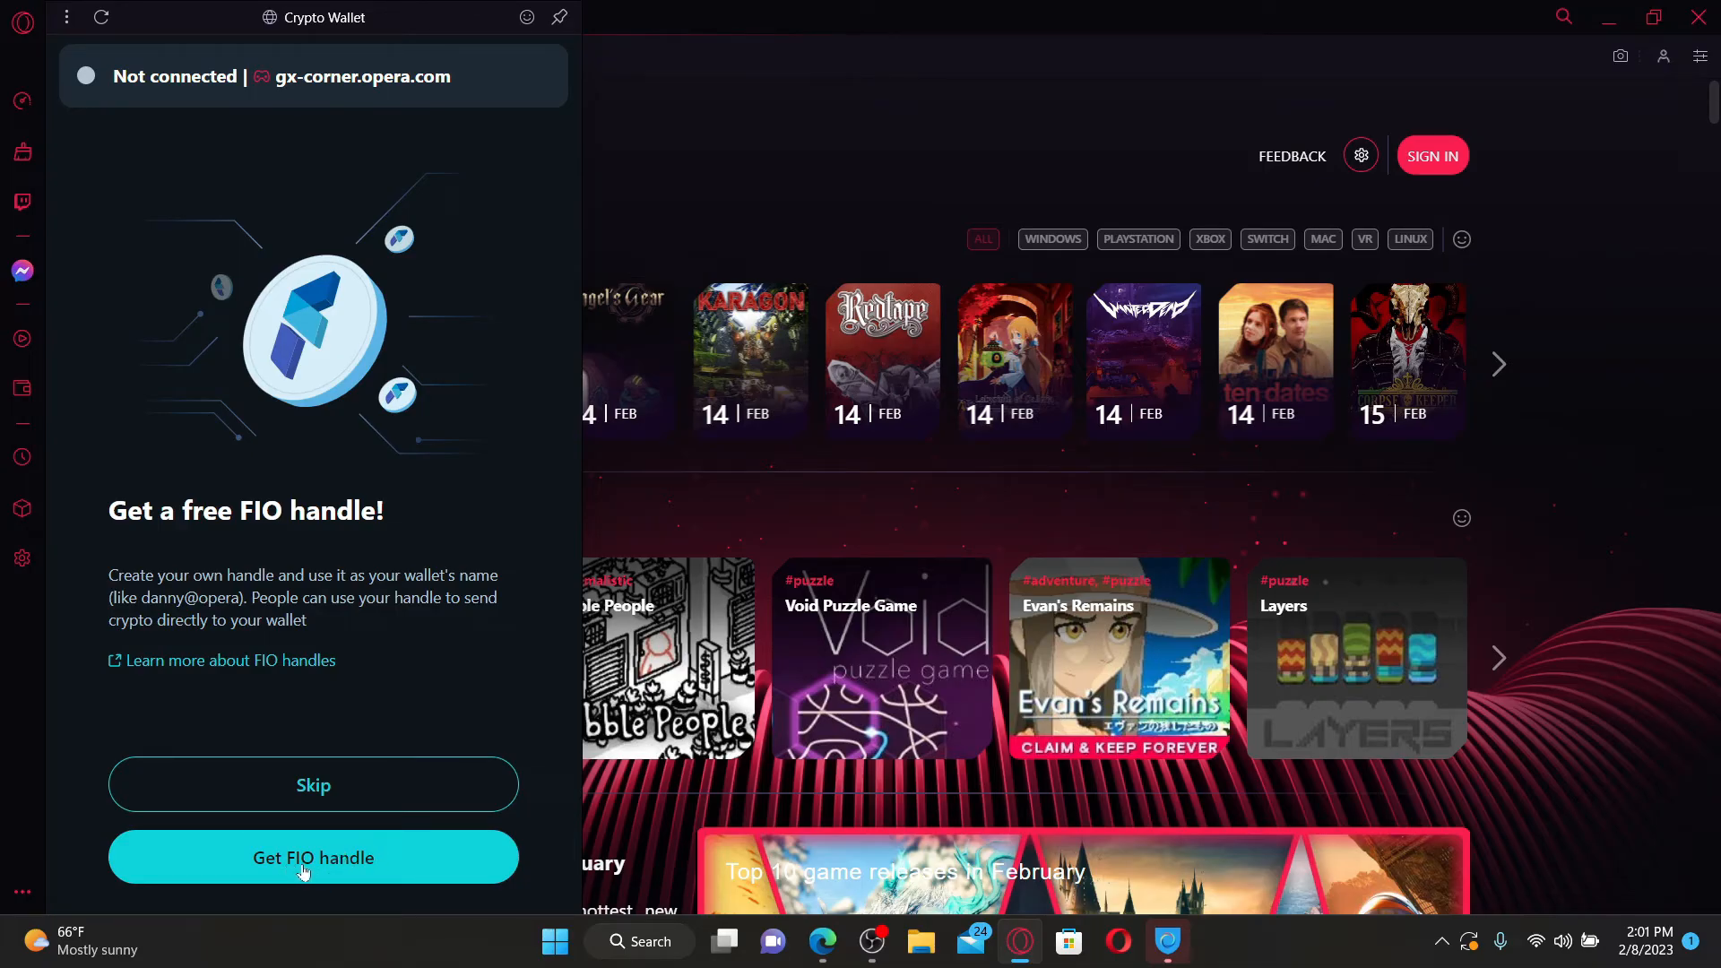
mouse_move(407, 626)
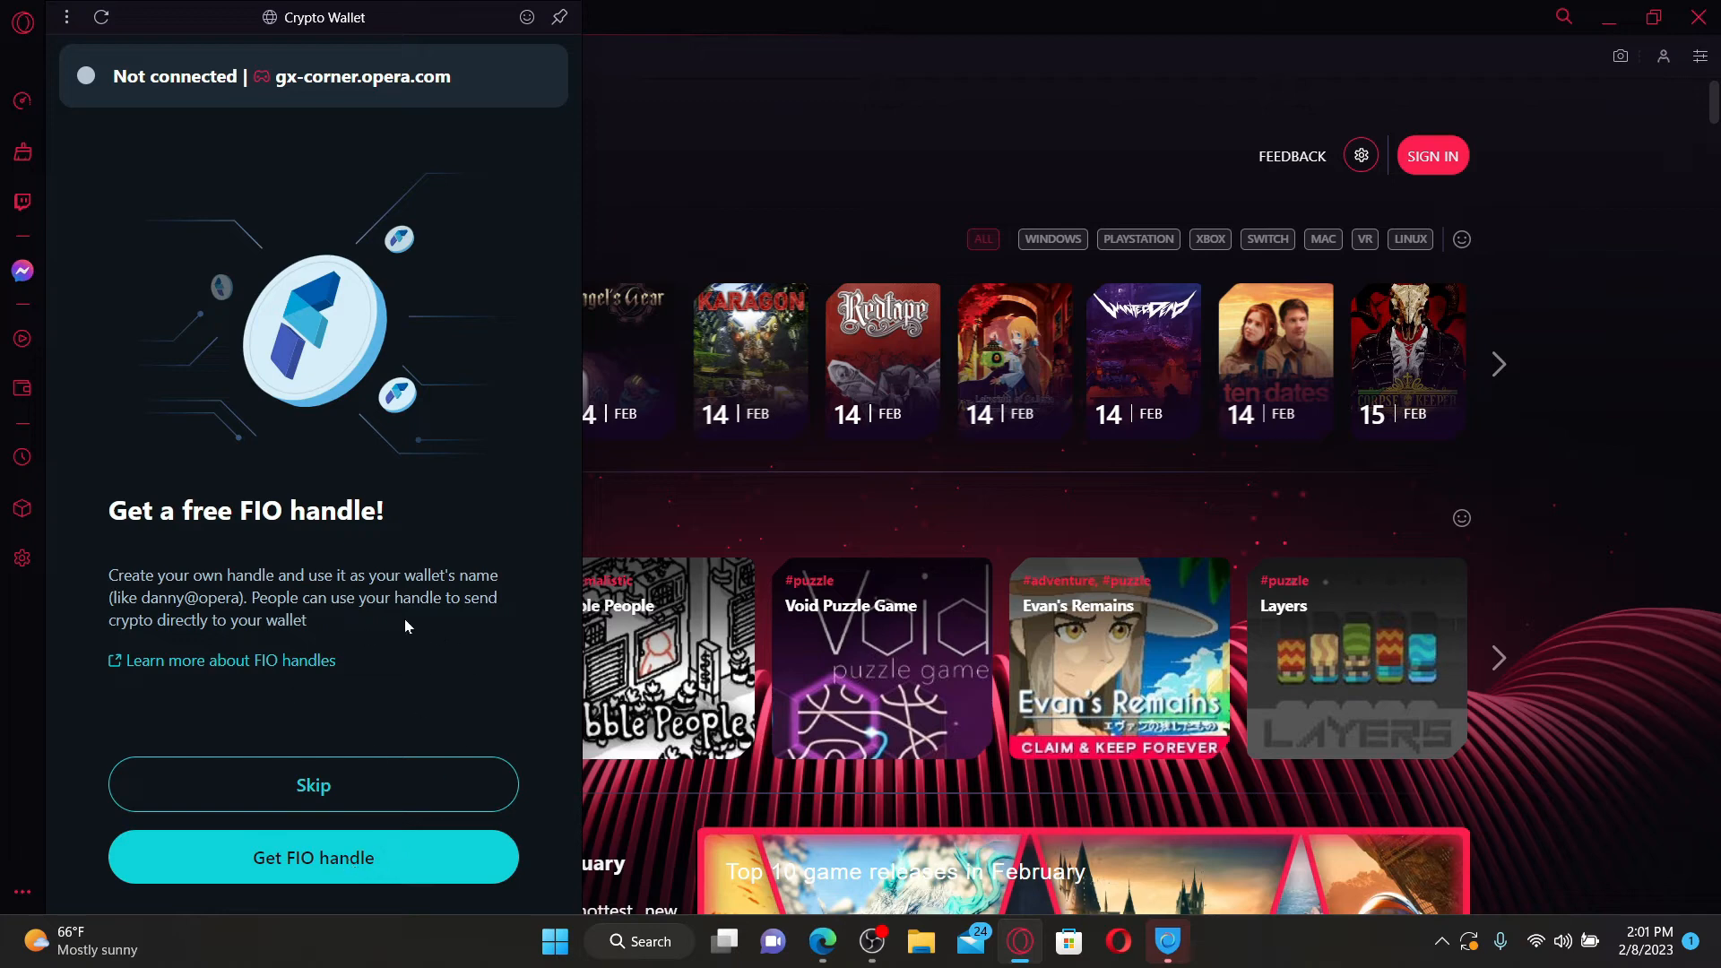
click(312, 784)
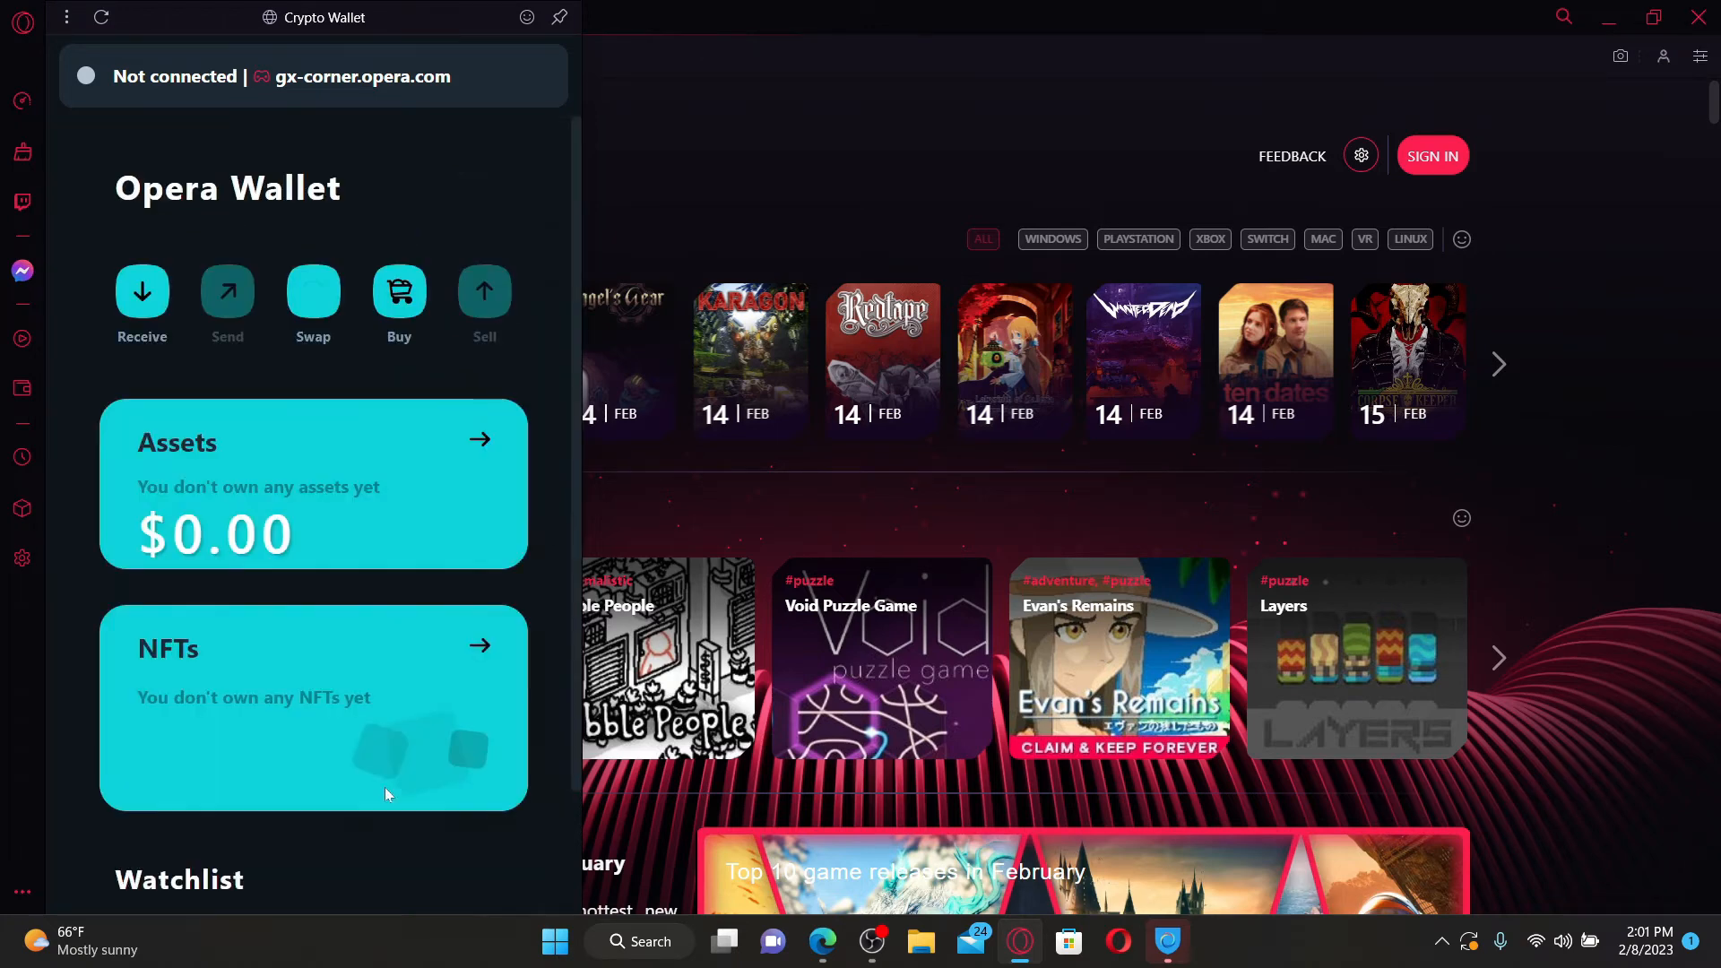